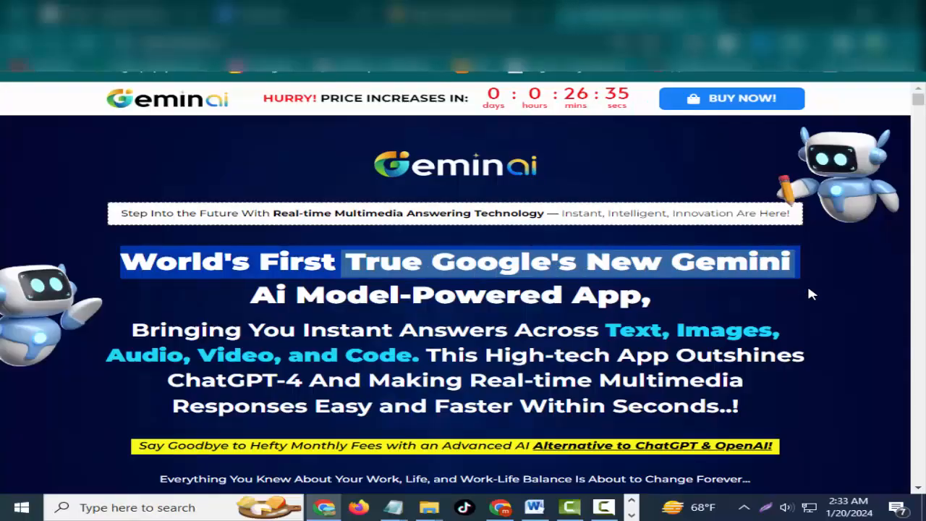
Scroll past the GeminAi headline to the feature list beside the demo video
{"action": "scroll", "scroll_direction": "down", "scroll_amount": 3}
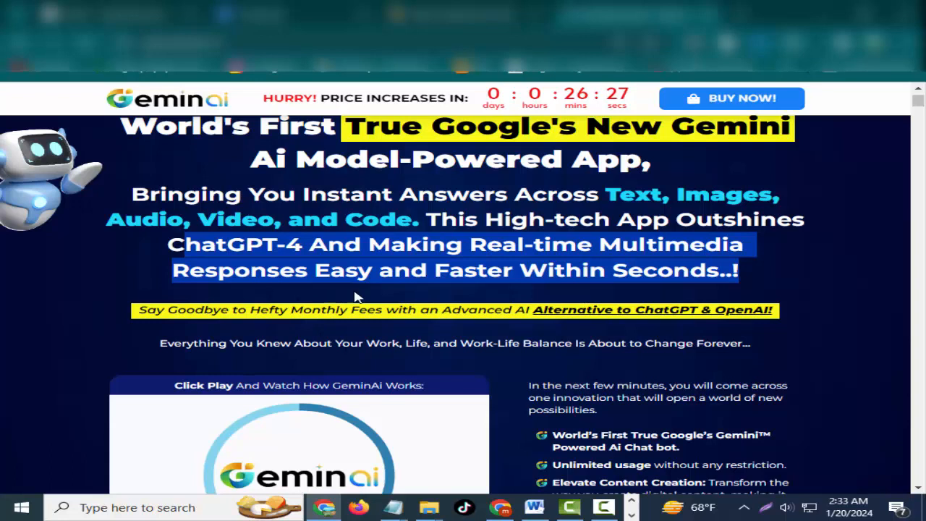
{"action": "mouse_move", "coordinate": [120, 308]}
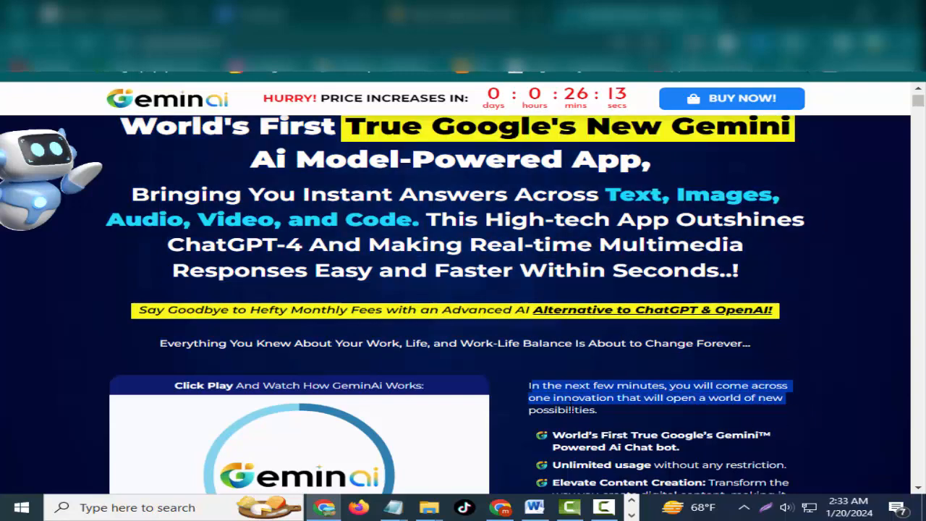
{"action": "scroll", "scroll_direction": "down", "scroll_amount": 3}
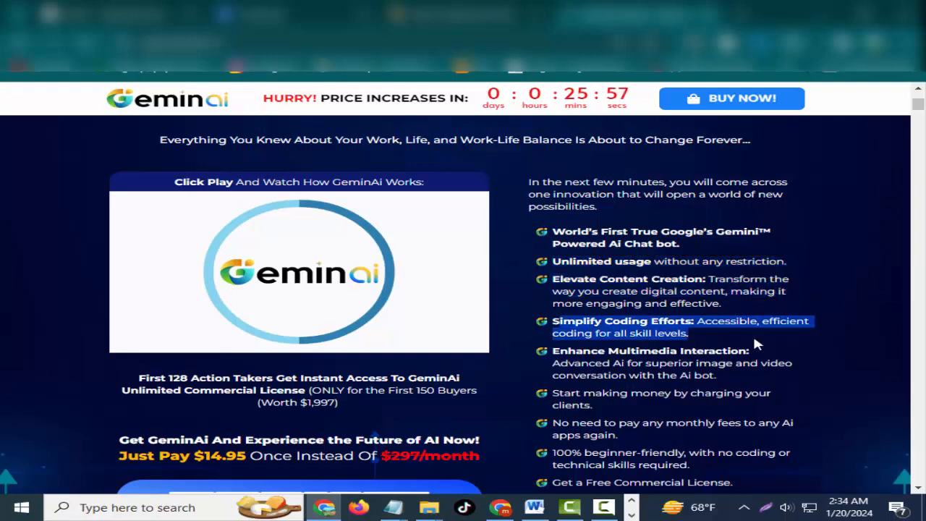
Scroll through the remaining features, offer price, countdown and guarantee to the three-steps section
{"action": "scroll", "scroll_direction": "down", "scroll_amount": 3}
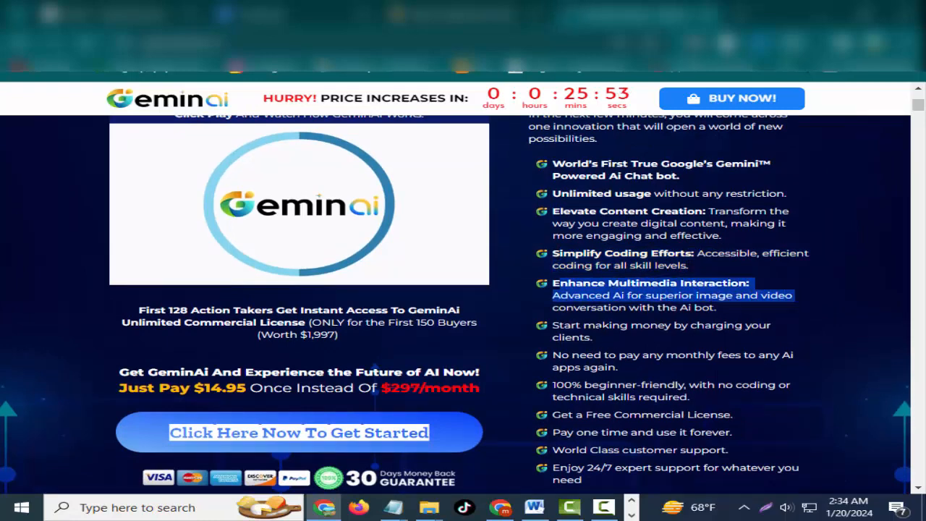
{"action": "mouse_move", "coordinate": [554, 307]}
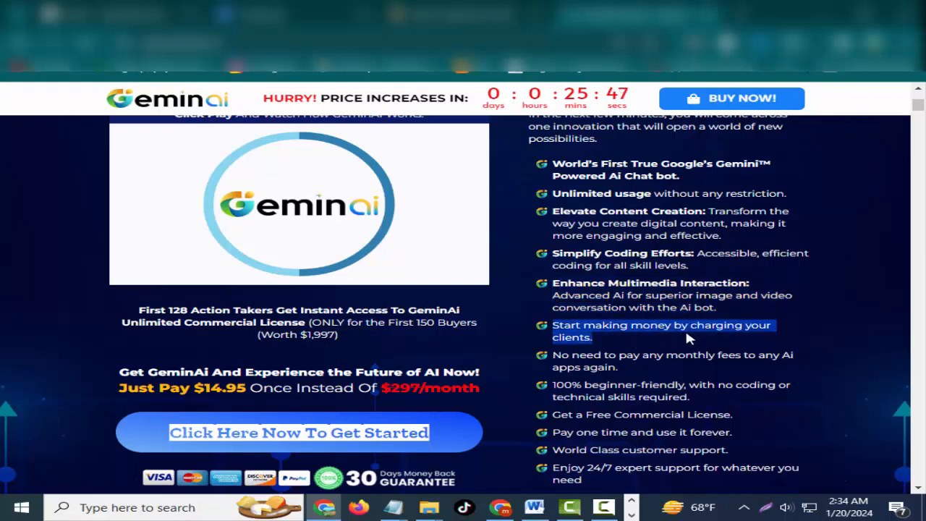
{"action": "scroll", "scroll_direction": "down", "scroll_amount": 3}
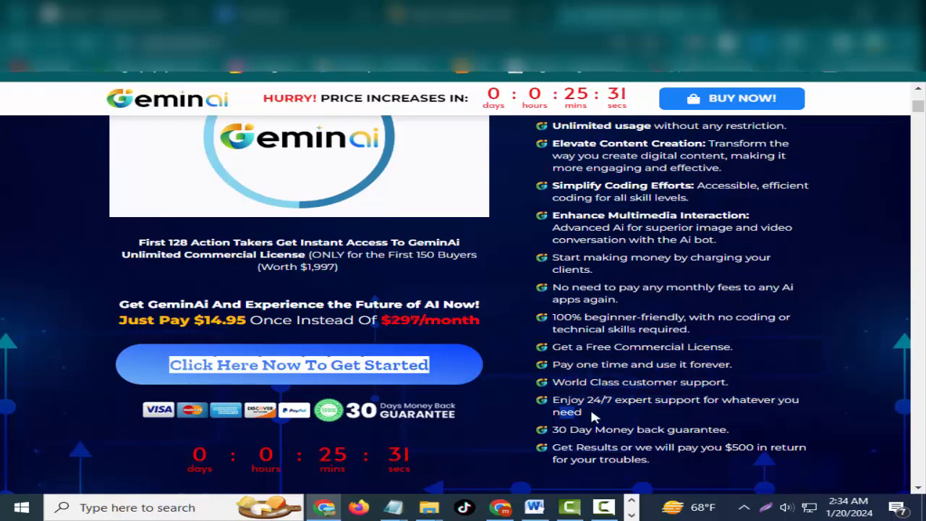
{"action": "scroll", "scroll_direction": "down", "scroll_amount": 3}
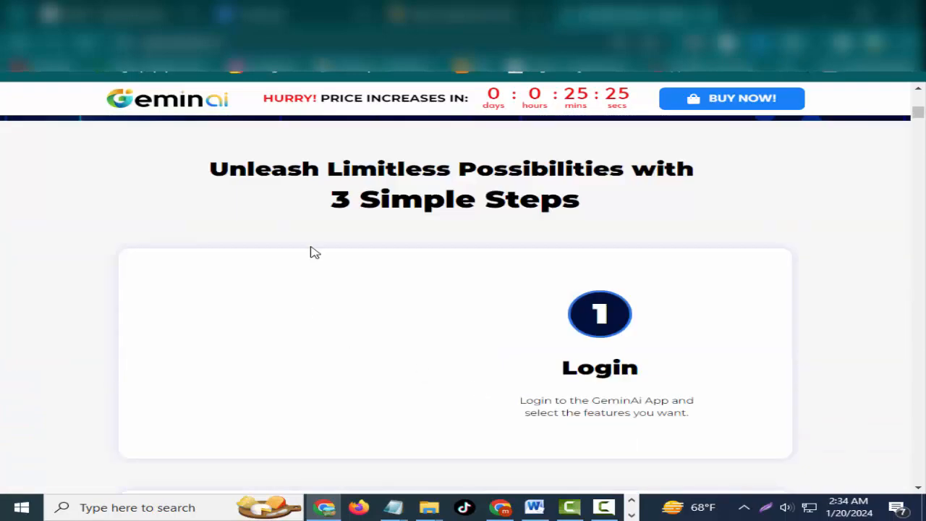
{"action": "mouse_move", "coordinate": [575, 308]}
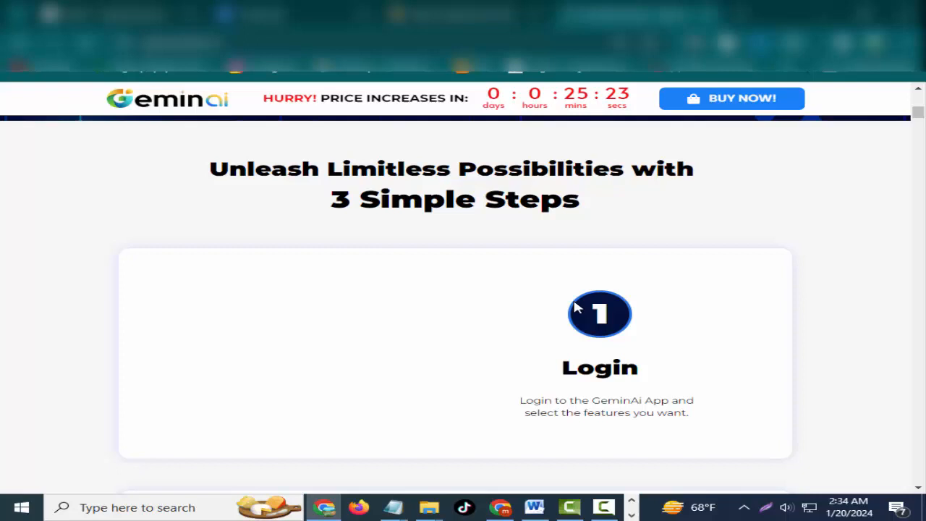
Scroll past the three simple steps to 'Are You Living The Life You Dreamed Of'
{"action": "scroll", "scroll_direction": "down", "scroll_amount": 3}
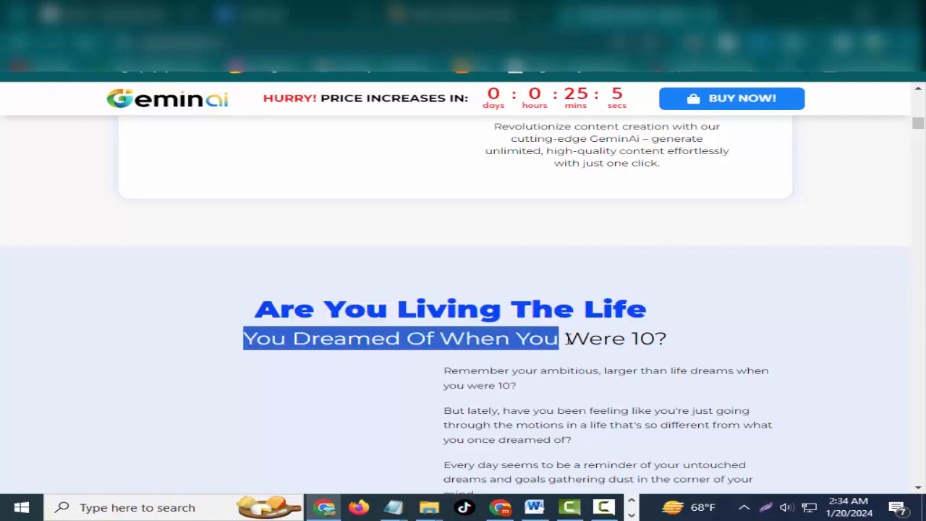
Highlight the line about dreams at age 10 and the draining-job paragraph
{"action": "left_click_drag", "start_coordinate": [559, 338], "coordinate": [655, 338]}
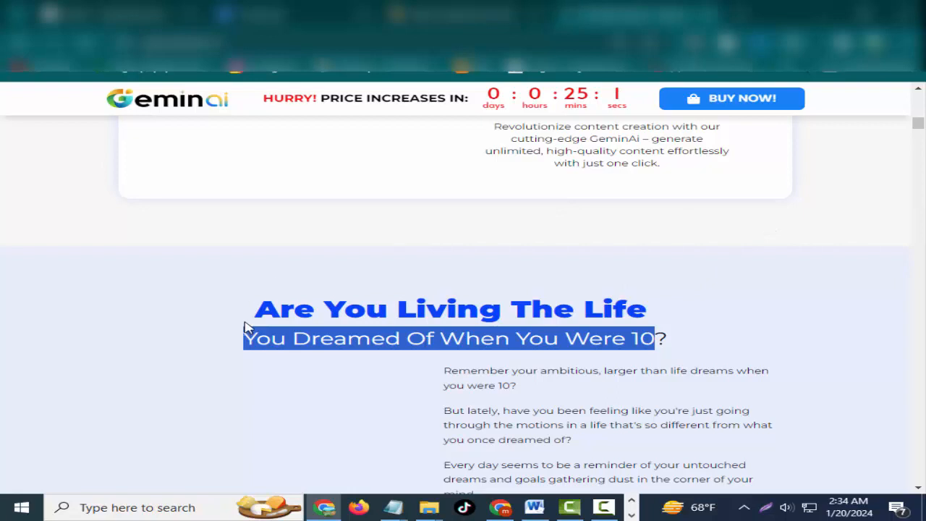
{"action": "scroll", "scroll_direction": "down", "scroll_amount": 3}
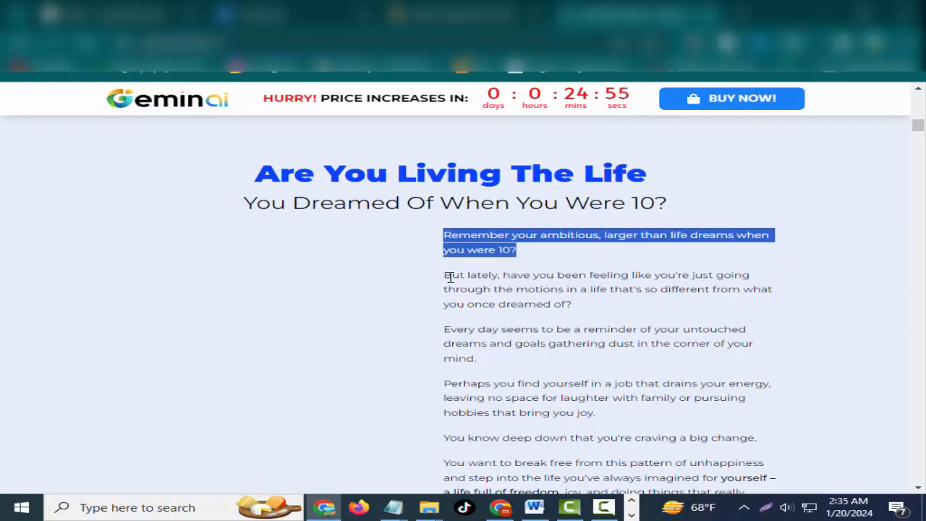
{"action": "scroll", "scroll_direction": "down", "scroll_amount": 3}
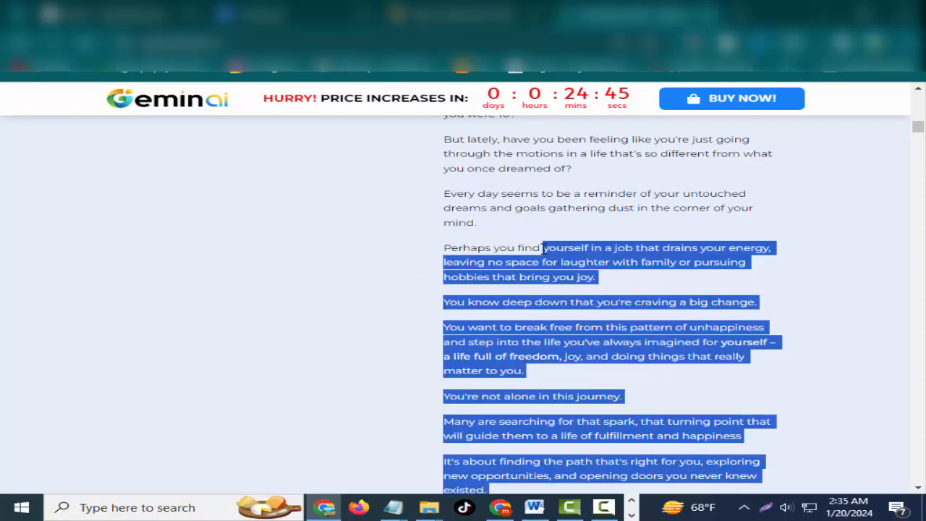
{"action": "left_click", "coordinate": [567, 248]}
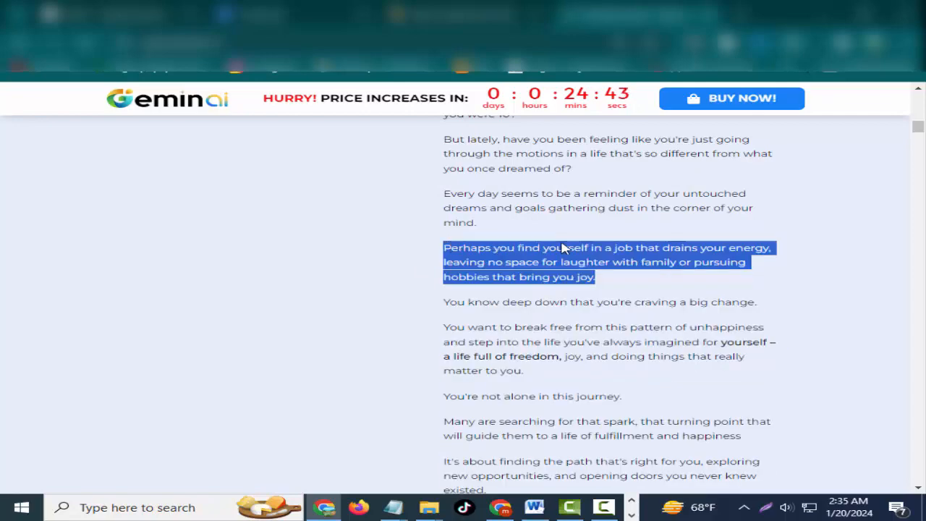
Highlight the paragraphs from 'You want to break free' down to opening new doors
{"action": "scroll", "scroll_direction": "down", "scroll_amount": 3}
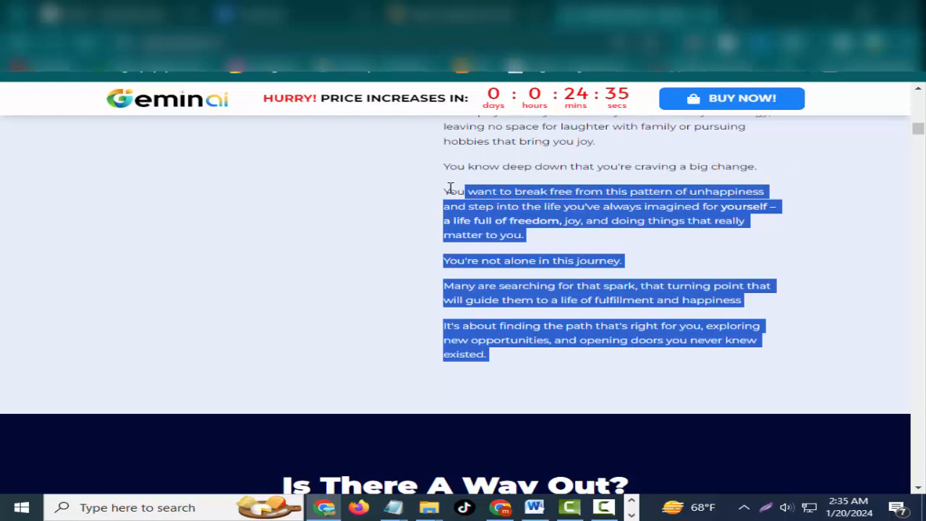
{"action": "scroll", "scroll_direction": "up", "scroll_amount": 3}
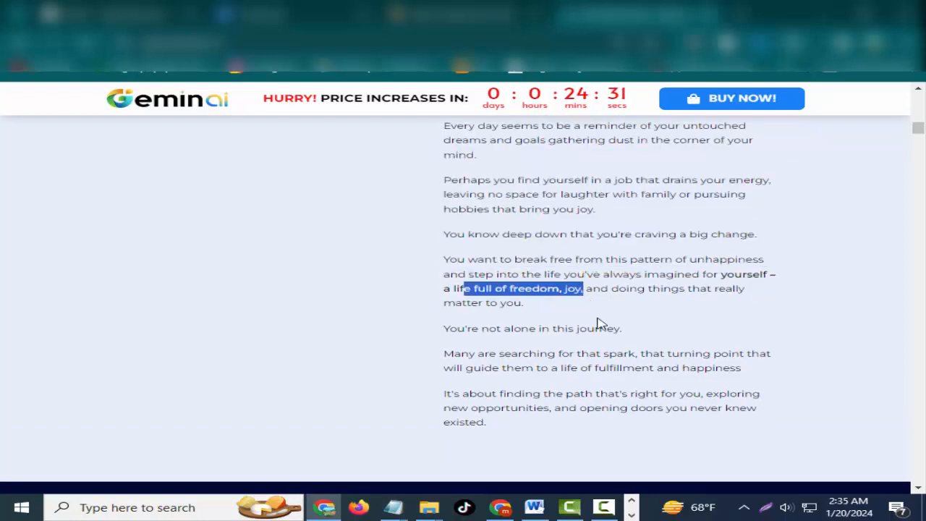
{"action": "scroll", "scroll_direction": "down", "scroll_amount": 3}
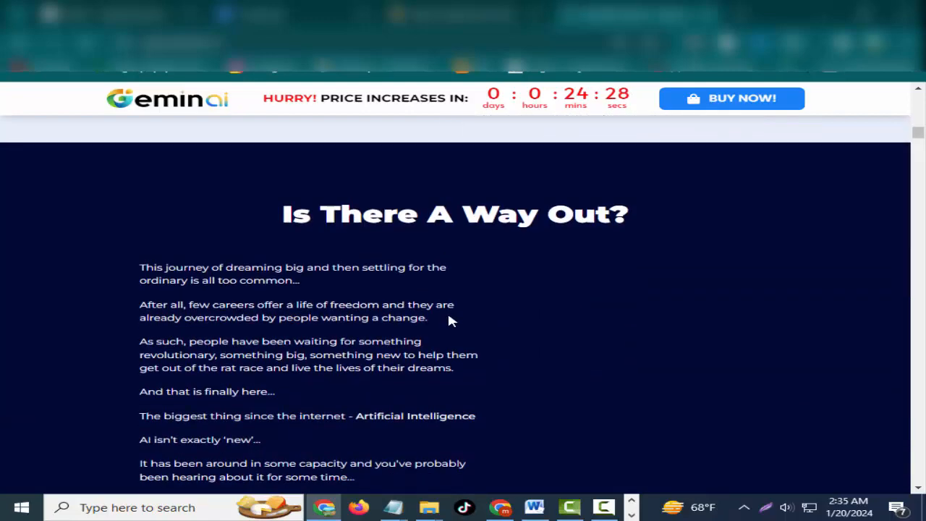
{"action": "scroll", "scroll_direction": "up", "scroll_amount": 3}
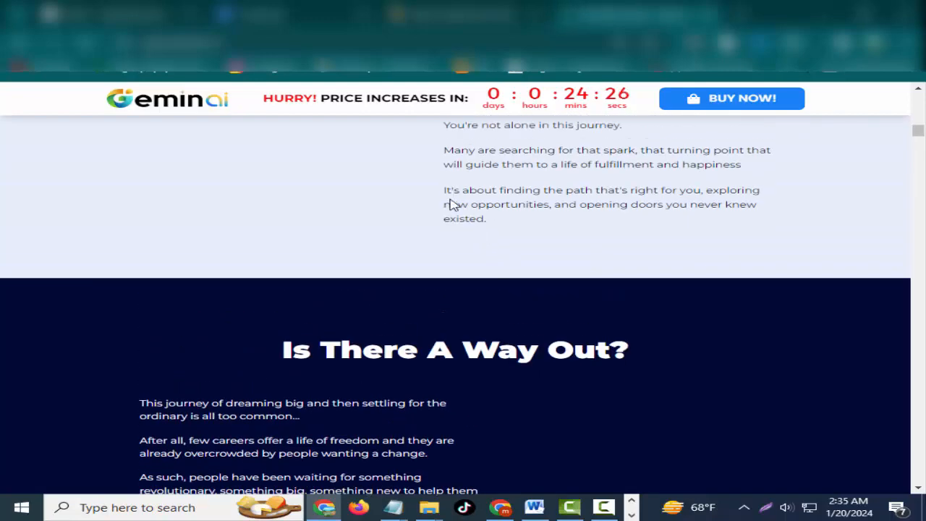
{"action": "scroll", "scroll_direction": "up", "scroll_amount": 3}
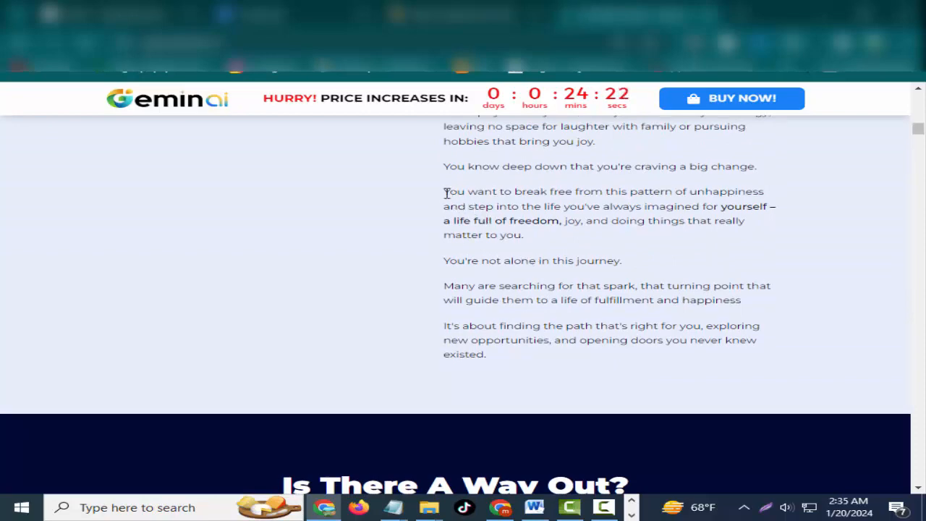
{"action": "left_click_drag", "start_coordinate": [444, 191], "coordinate": [677, 345]}
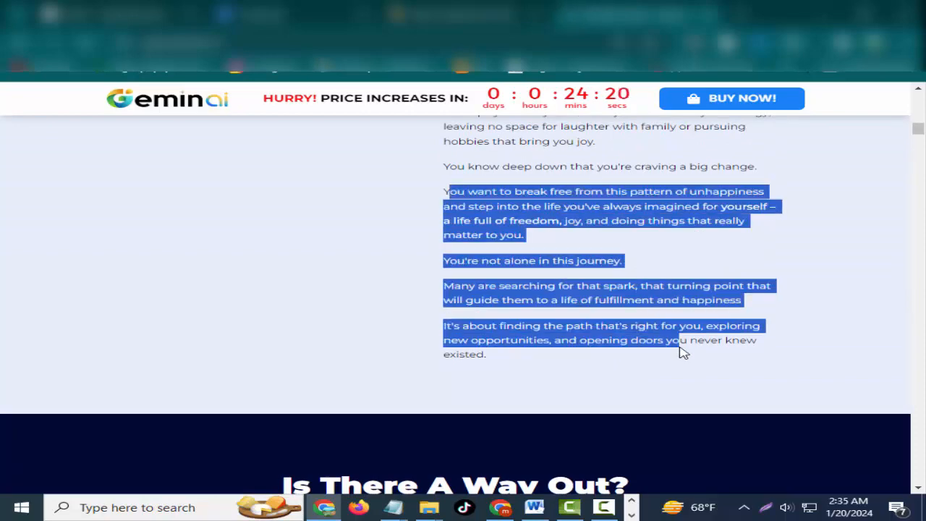
Scroll through 'Is There A Way Out?' down to 'Can Just Any AI Transform My Life'
{"action": "scroll", "scroll_direction": "down", "scroll_amount": 3}
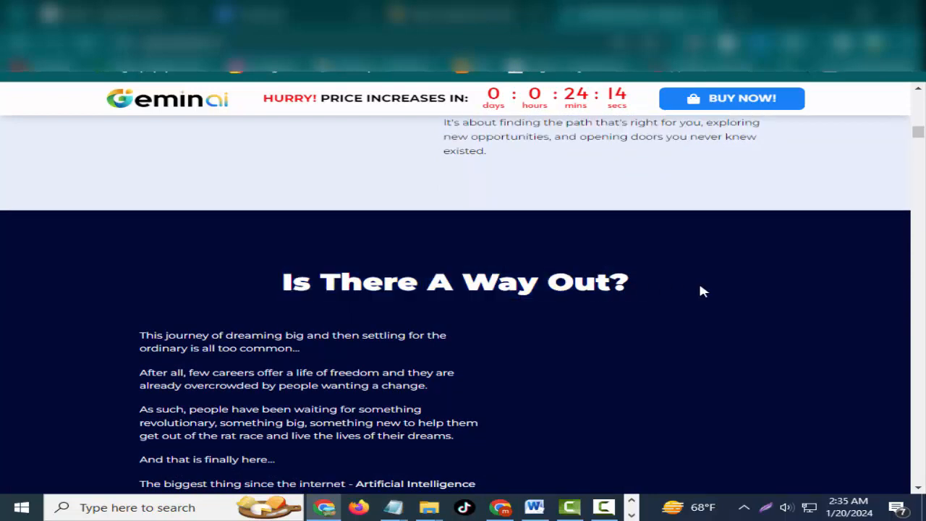
{"action": "mouse_move", "coordinate": [318, 292]}
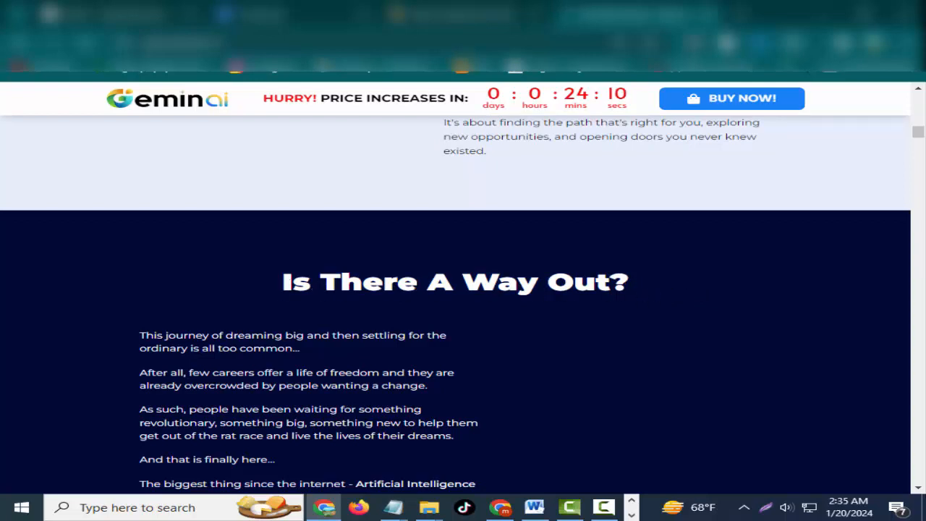
{"action": "scroll", "scroll_direction": "down", "scroll_amount": 3}
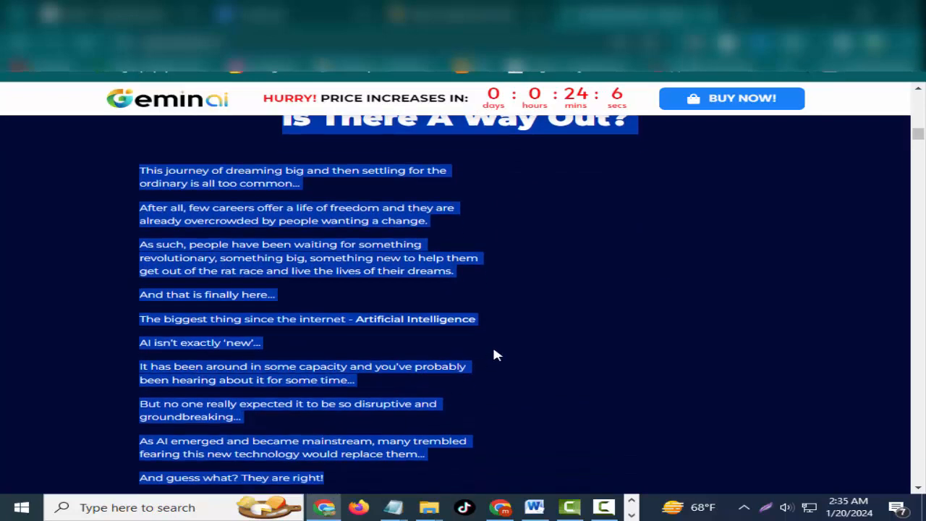
{"action": "scroll", "scroll_direction": "up", "scroll_amount": 3}
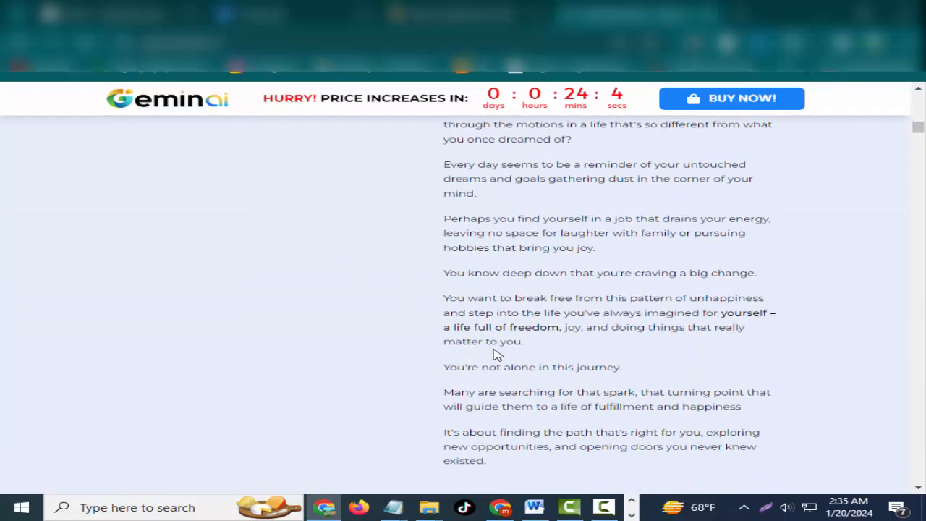
{"action": "scroll", "scroll_direction": "down", "scroll_amount": 3}
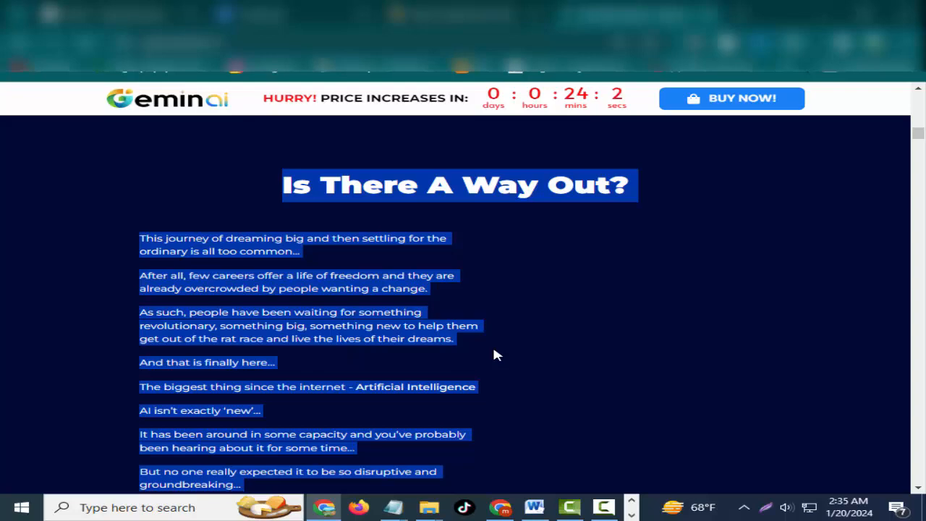
{"action": "scroll", "scroll_direction": "down", "scroll_amount": 3}
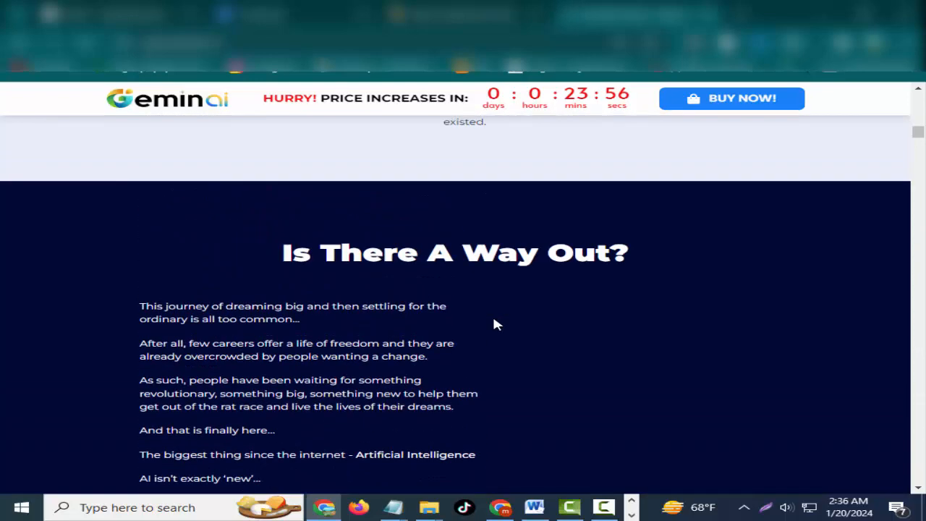
{"action": "scroll", "scroll_direction": "down", "scroll_amount": 3}
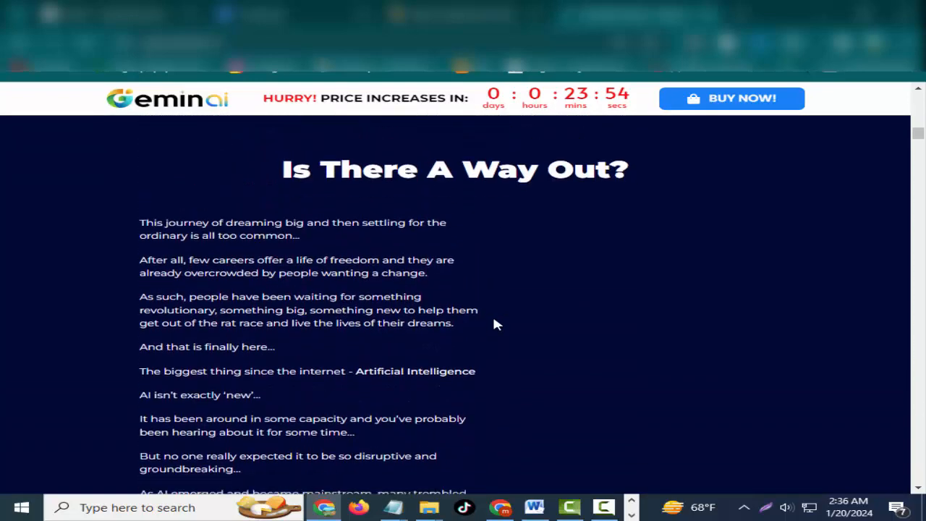
{"action": "scroll", "scroll_direction": "down", "scroll_amount": 3}
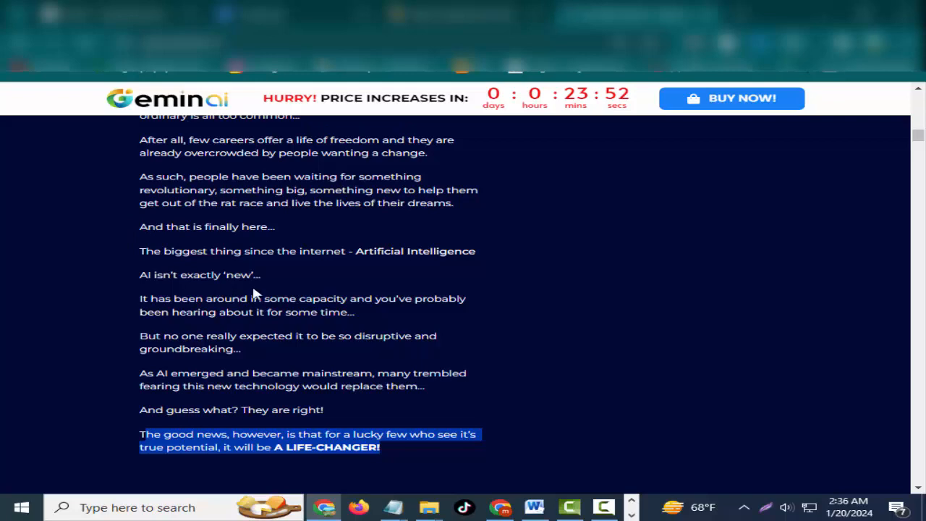
{"action": "scroll", "scroll_direction": "up", "scroll_amount": 3}
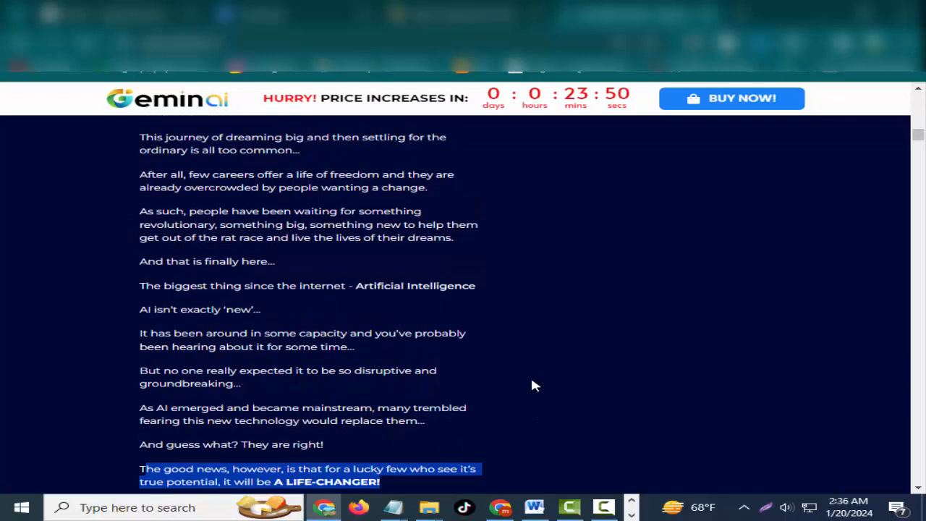
{"action": "scroll", "scroll_direction": "down", "scroll_amount": 3}
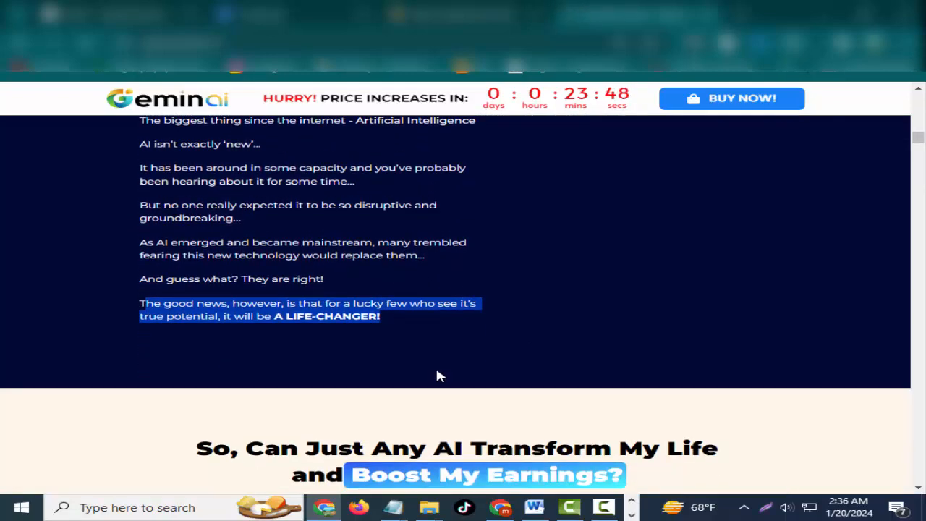
{"action": "scroll", "scroll_direction": "down", "scroll_amount": 3}
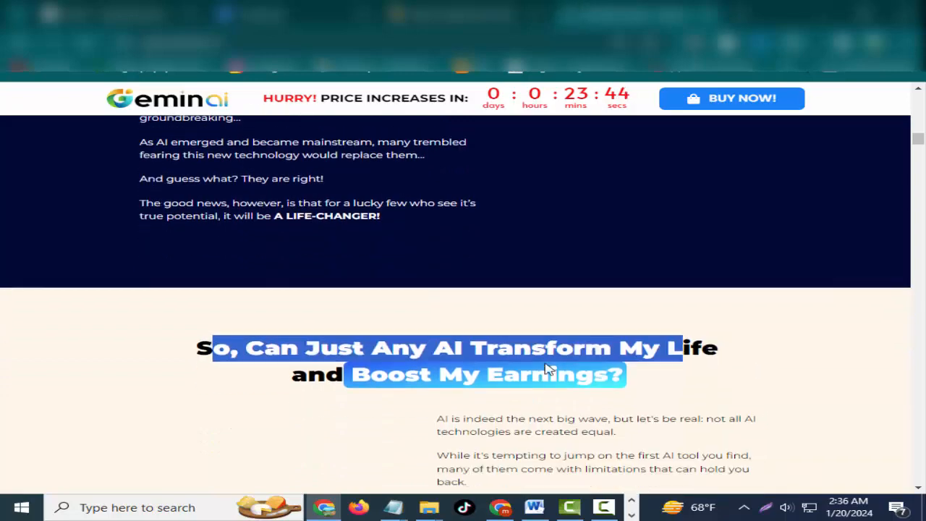
Scroll through the 'Can Just Any AI Transform My Life' passages to the 'Hey There!' section
{"action": "scroll", "scroll_direction": "down", "scroll_amount": 3}
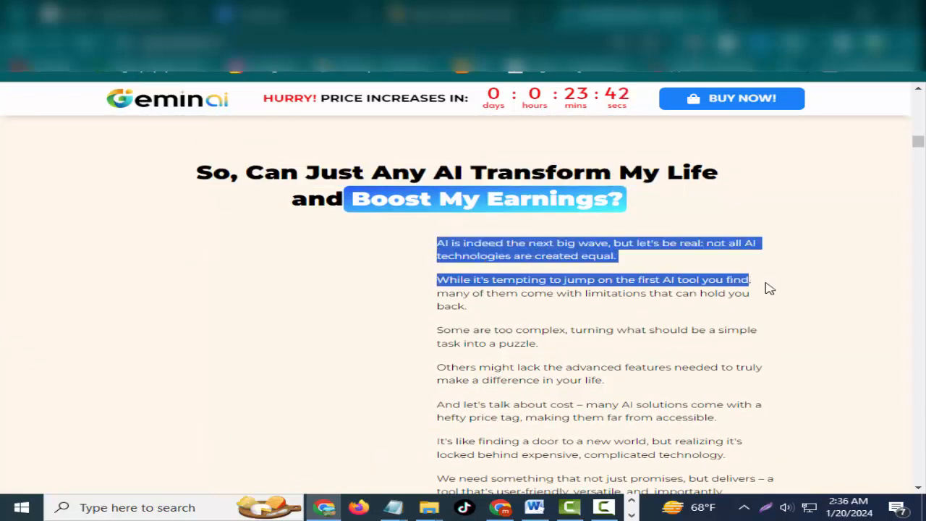
{"action": "scroll", "scroll_direction": "down", "scroll_amount": 3}
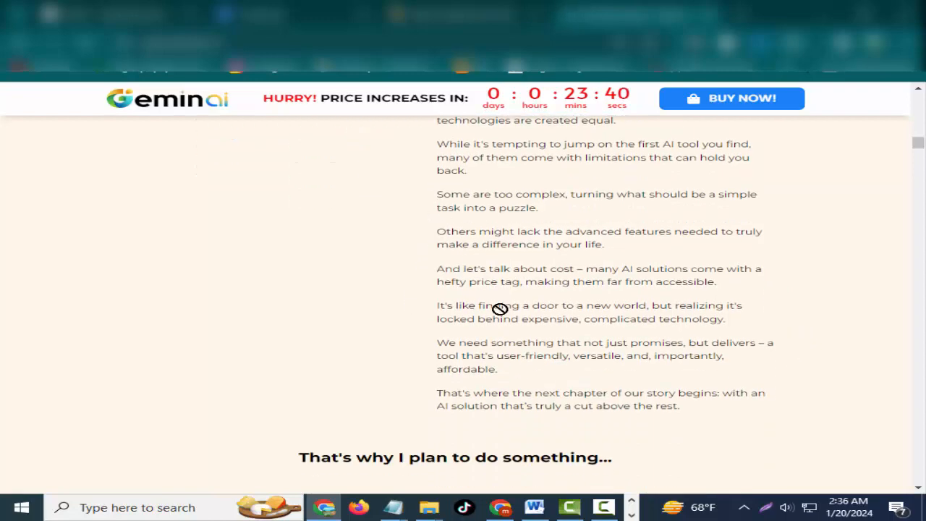
{"action": "mouse_move", "coordinate": [586, 284]}
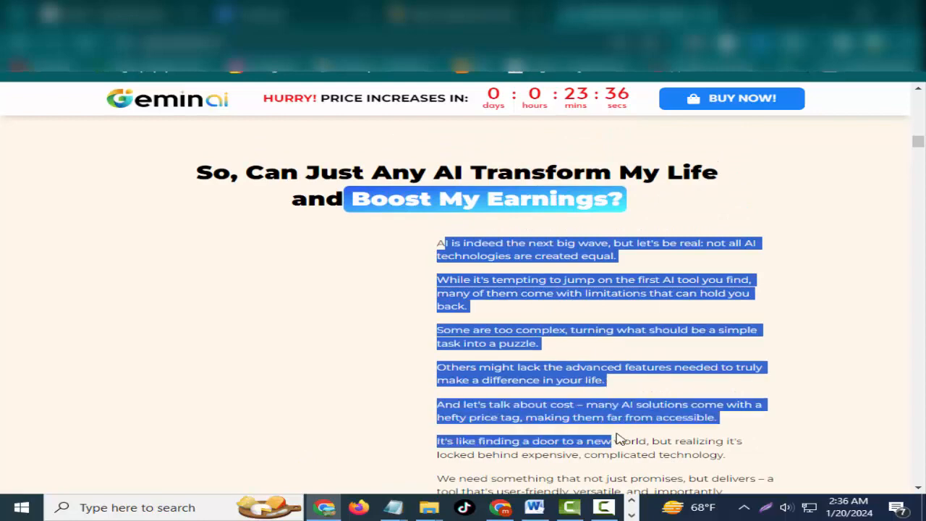
{"action": "scroll", "scroll_direction": "down", "scroll_amount": 3}
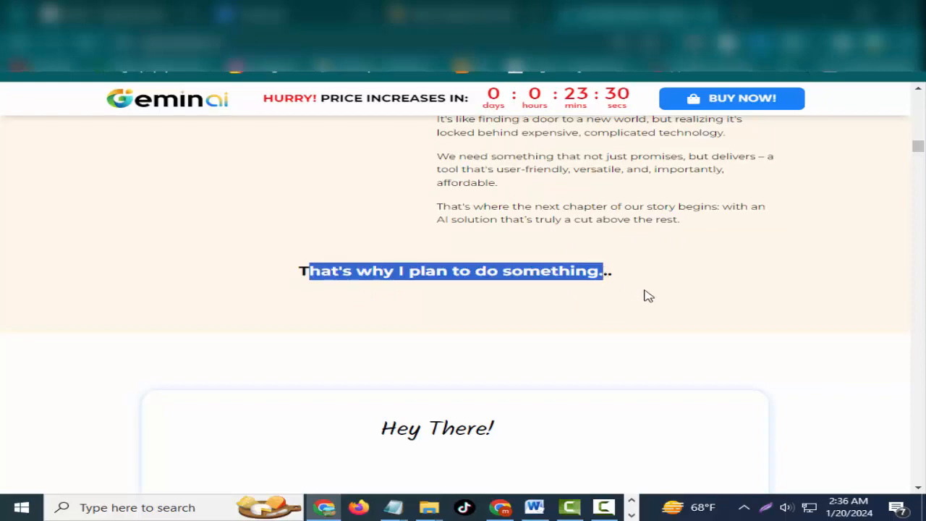
Scroll through the 'Hey There!' founders letter to the 'Introducing' welcome passage
{"action": "scroll", "scroll_direction": "down", "scroll_amount": 3}
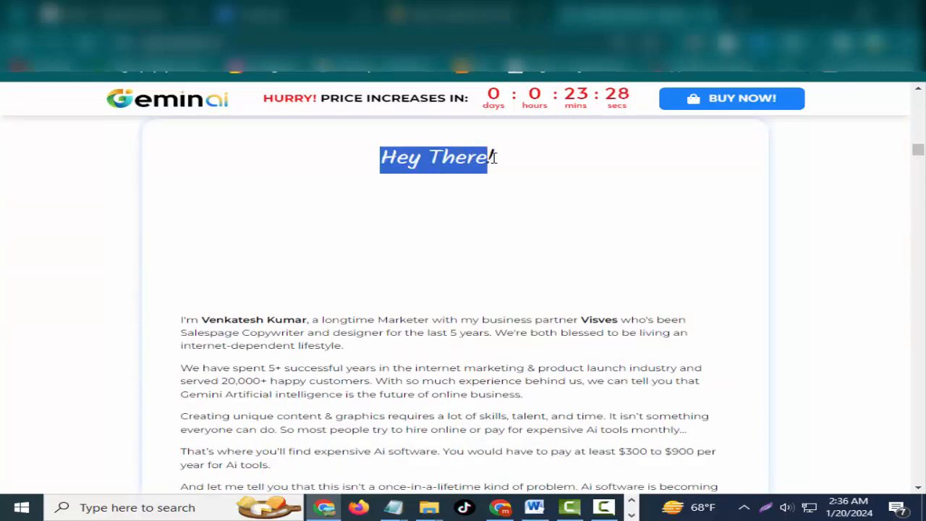
{"action": "scroll", "scroll_direction": "down", "scroll_amount": 3}
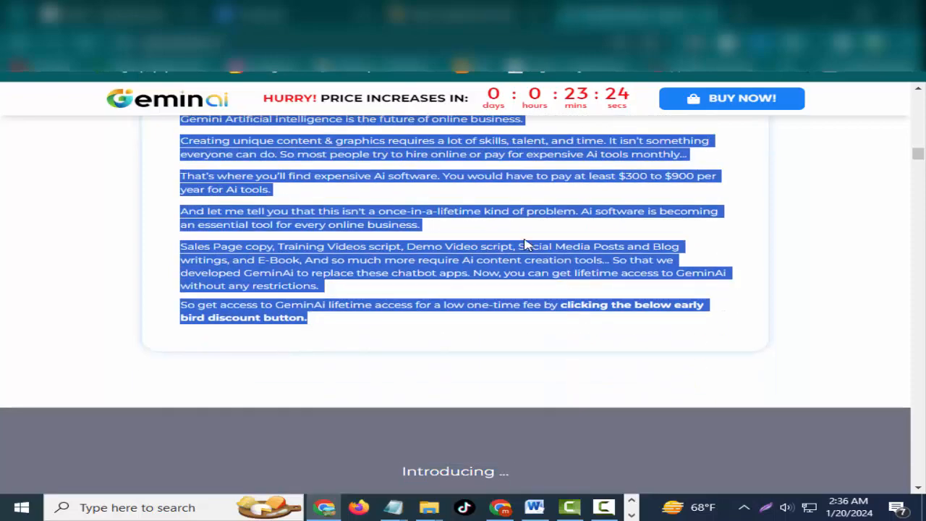
{"action": "scroll", "scroll_direction": "down", "scroll_amount": 3}
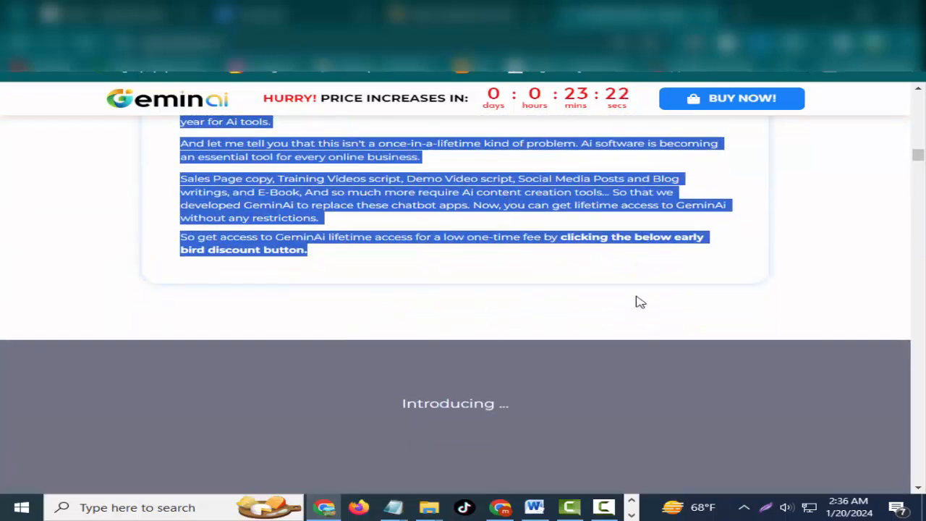
{"action": "scroll", "scroll_direction": "down", "scroll_amount": 3}
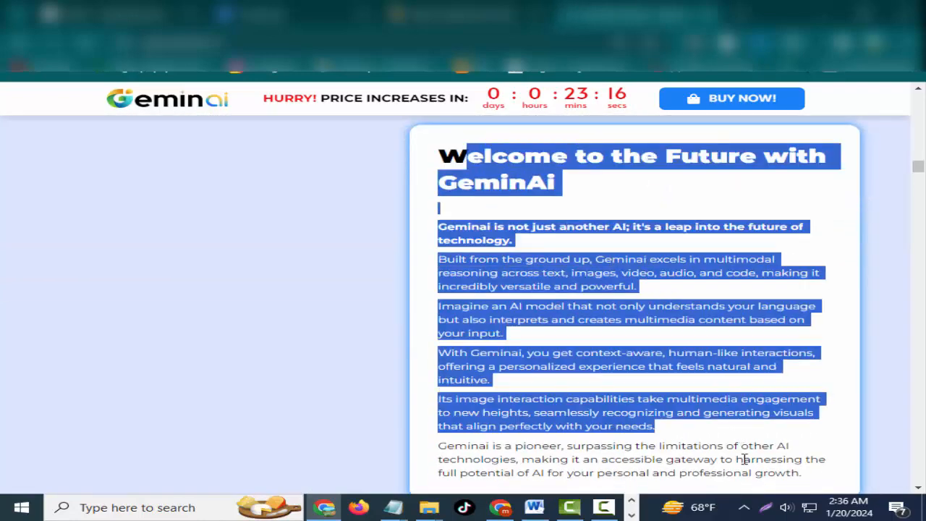
Scroll through the feature cards, multi-format interaction to no monthly fees, to the Get Started button
{"action": "scroll", "scroll_direction": "down", "scroll_amount": 3}
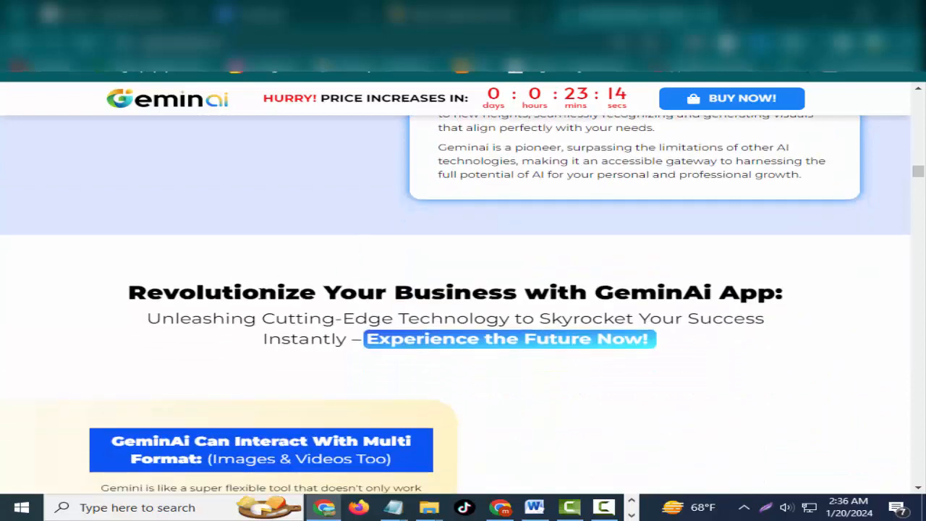
{"action": "scroll", "scroll_direction": "down", "scroll_amount": 3}
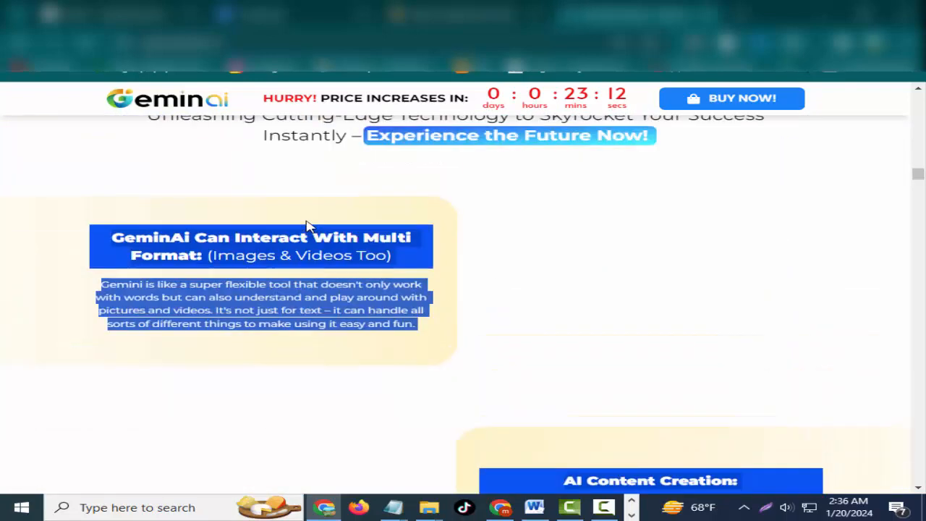
{"action": "scroll", "scroll_direction": "down", "scroll_amount": 3}
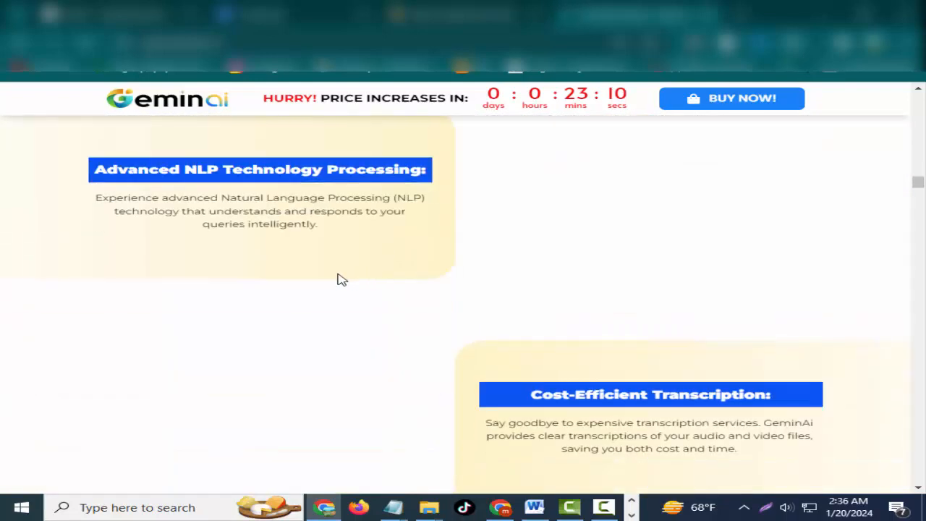
{"action": "scroll", "scroll_direction": "down", "scroll_amount": 3}
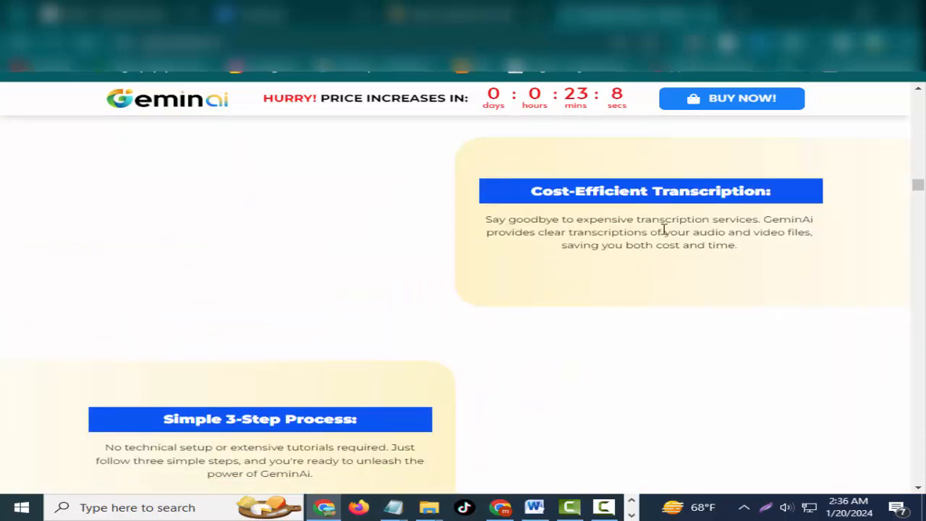
{"action": "scroll", "scroll_direction": "down", "scroll_amount": 3}
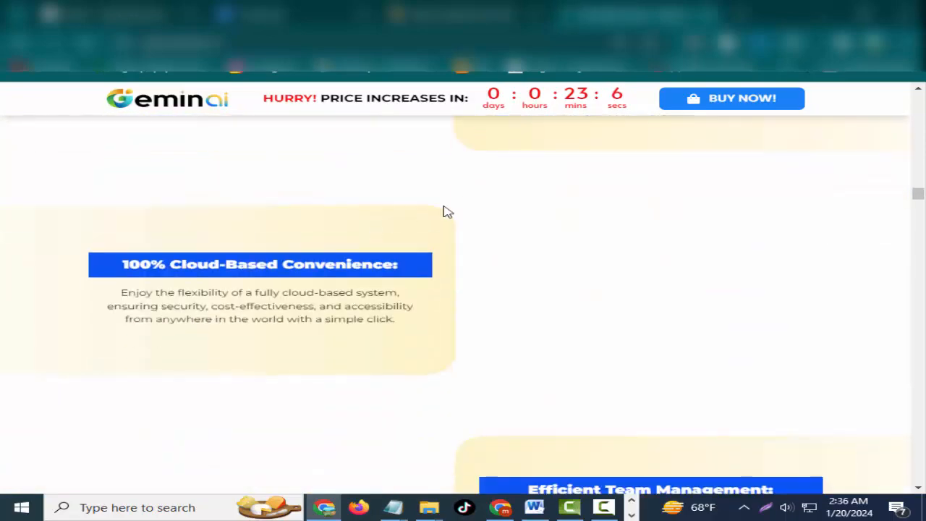
{"action": "scroll", "scroll_direction": "up", "scroll_amount": 3}
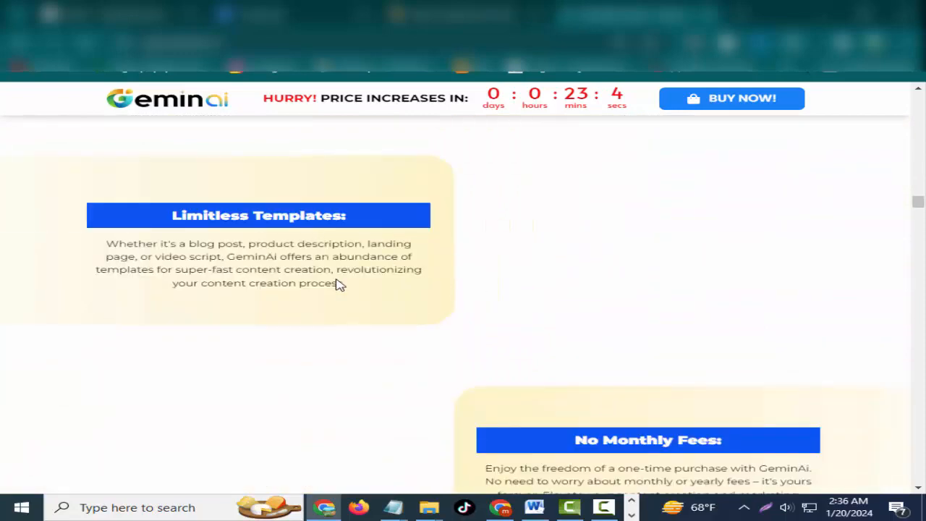
{"action": "scroll", "scroll_direction": "down", "scroll_amount": 3}
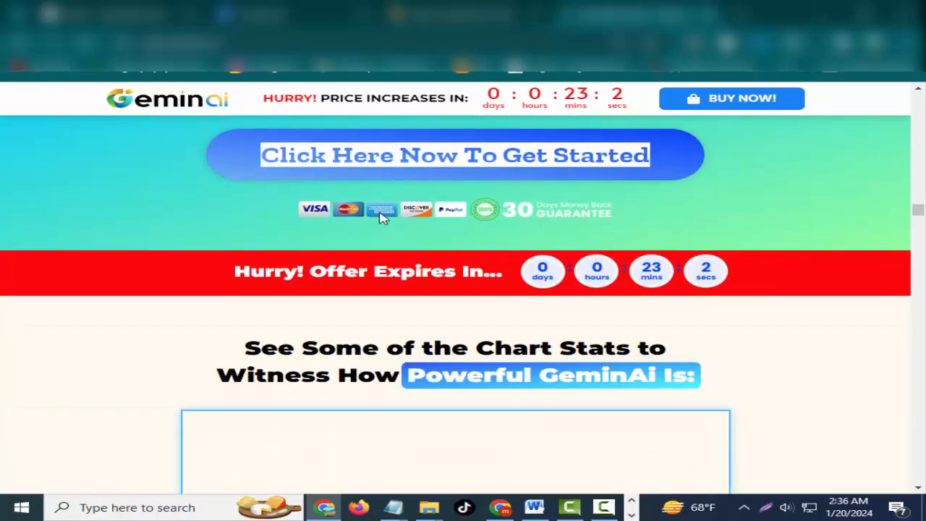
Scroll past the CTA, chart stats and demo video to 'Unleash Endless Possibilities'
{"action": "scroll", "scroll_direction": "up", "scroll_amount": 3}
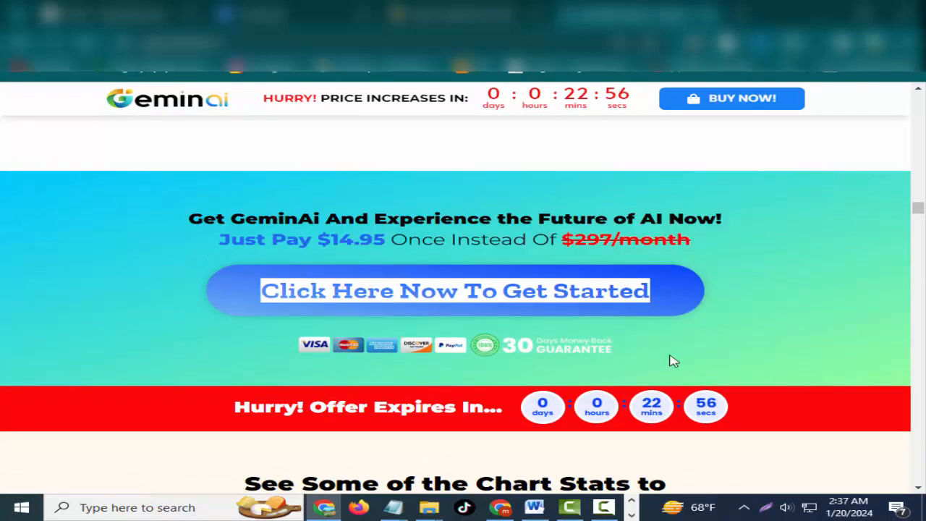
{"action": "scroll", "scroll_direction": "down", "scroll_amount": 3}
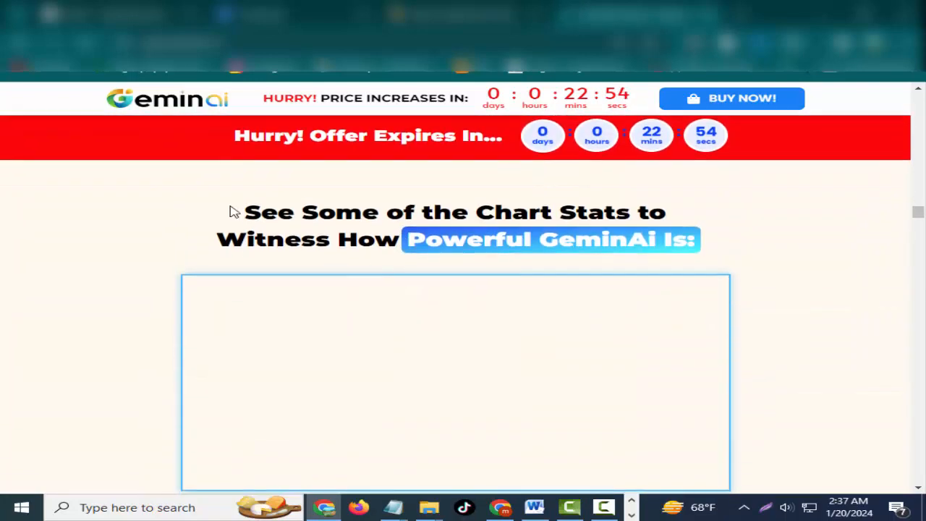
{"action": "scroll", "scroll_direction": "down", "scroll_amount": 3}
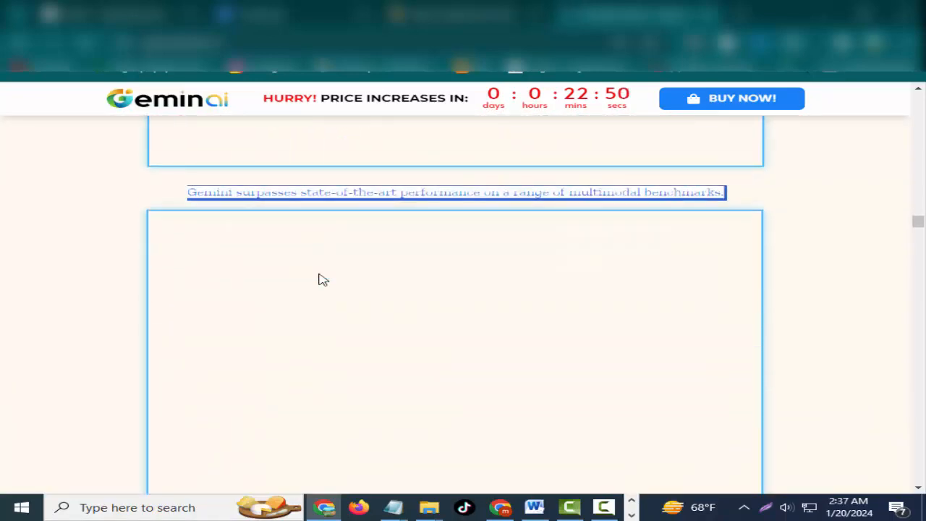
{"action": "scroll", "scroll_direction": "down", "scroll_amount": 3}
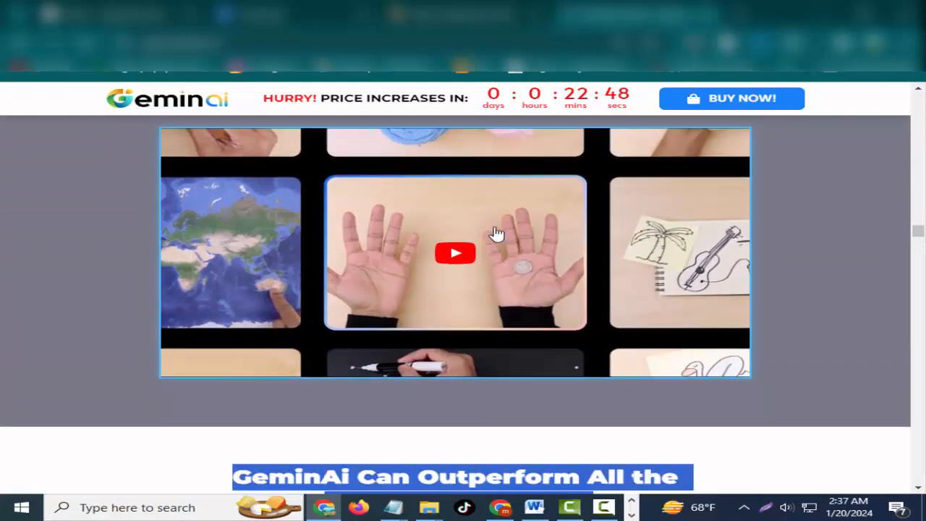
{"action": "scroll", "scroll_direction": "up", "scroll_amount": 3}
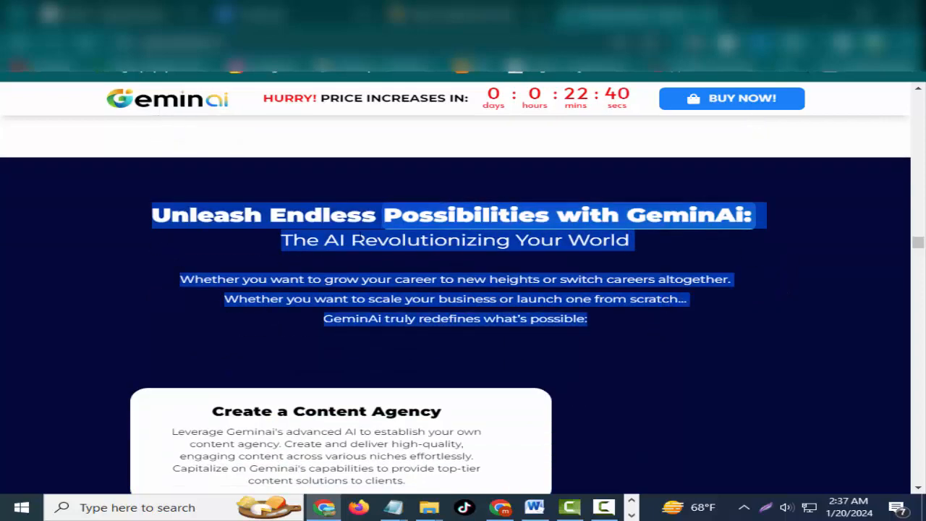
Scroll through the possibility cards past Personal Branding to the Competitor Pricing heading
{"action": "scroll", "scroll_direction": "down", "scroll_amount": 3}
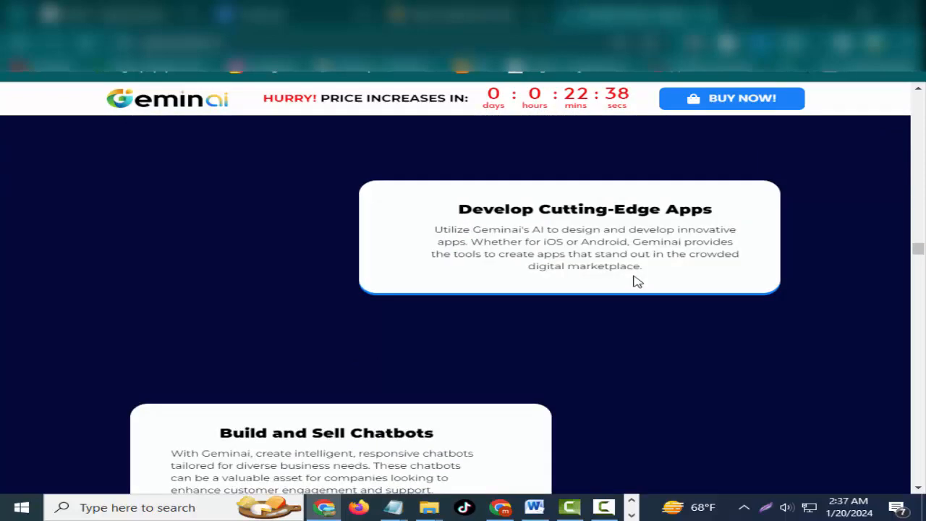
{"action": "scroll", "scroll_direction": "down", "scroll_amount": 3}
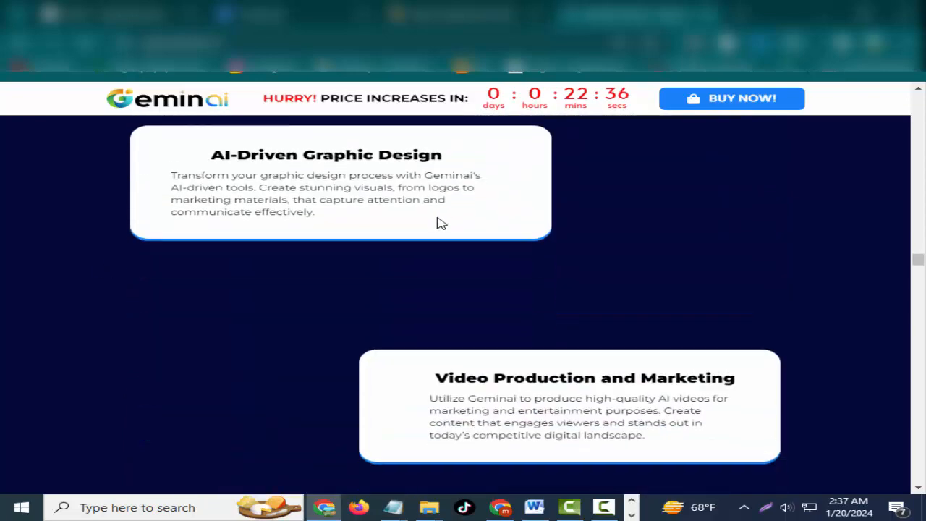
{"action": "scroll", "scroll_direction": "down", "scroll_amount": 3}
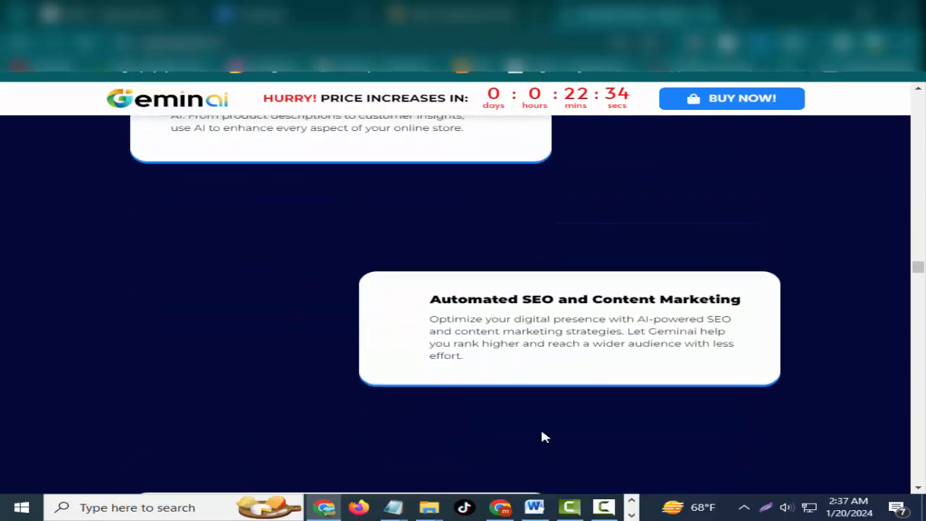
{"action": "scroll", "scroll_direction": "down", "scroll_amount": 3}
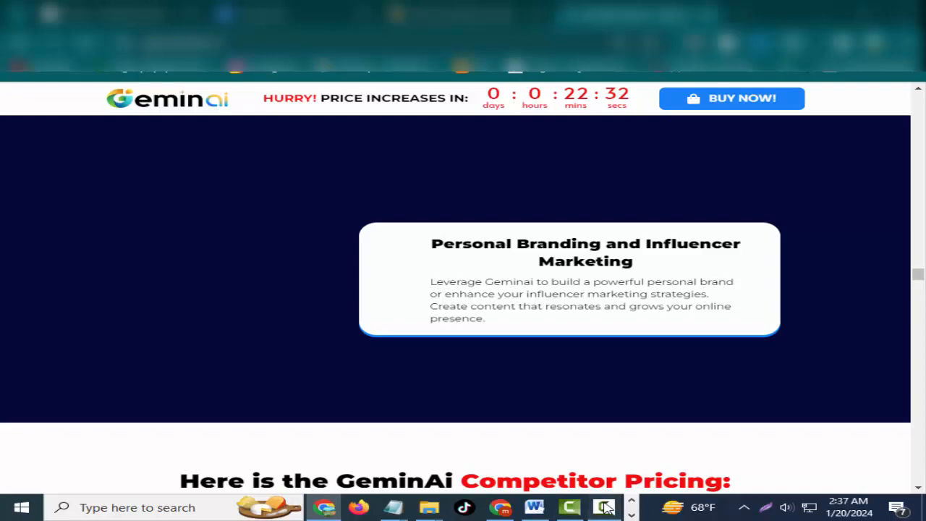